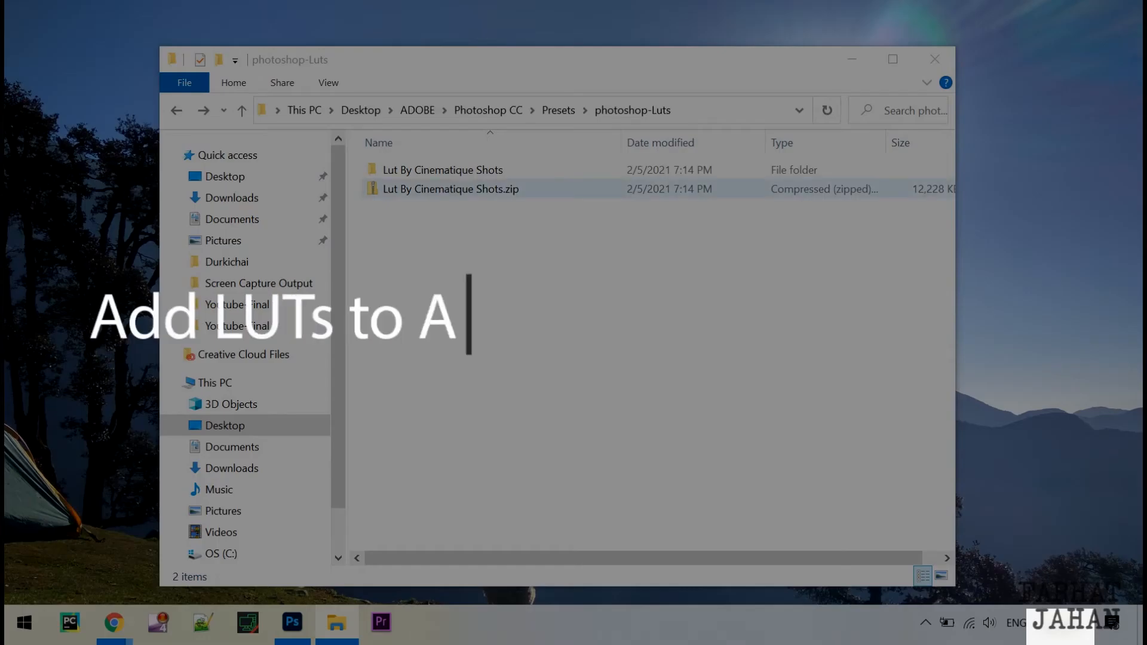
# - Check the Lut By Cinematique Shots zip and its extracted folder, then bring up Photoshop
pyautogui.click(449, 189)
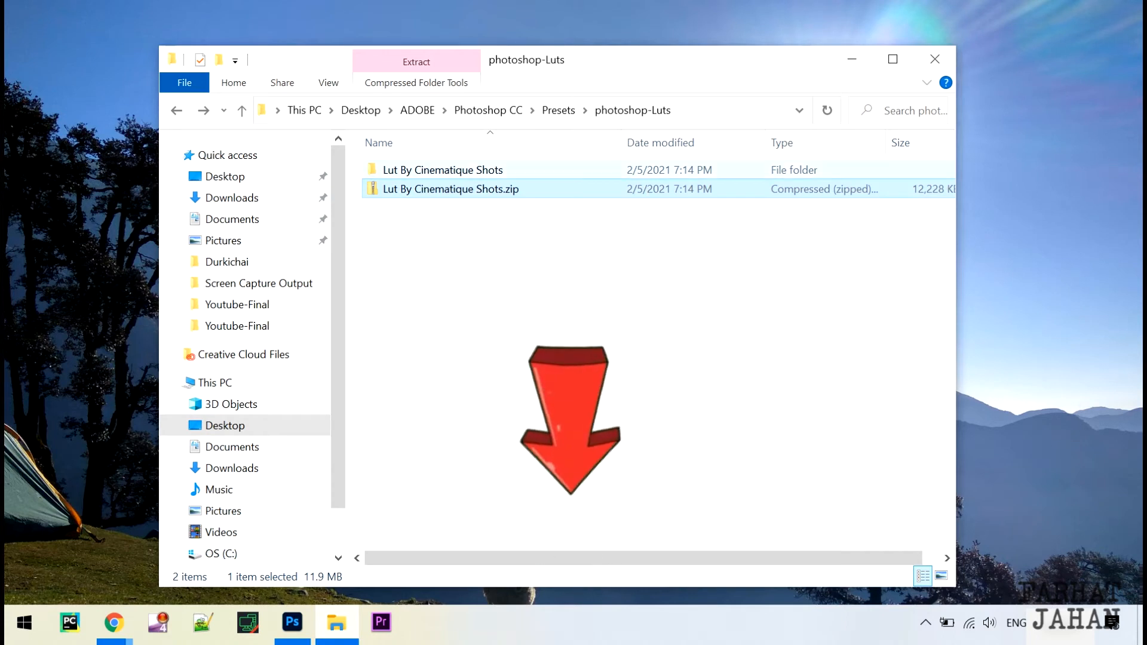
pyautogui.doubleClick(443, 170)
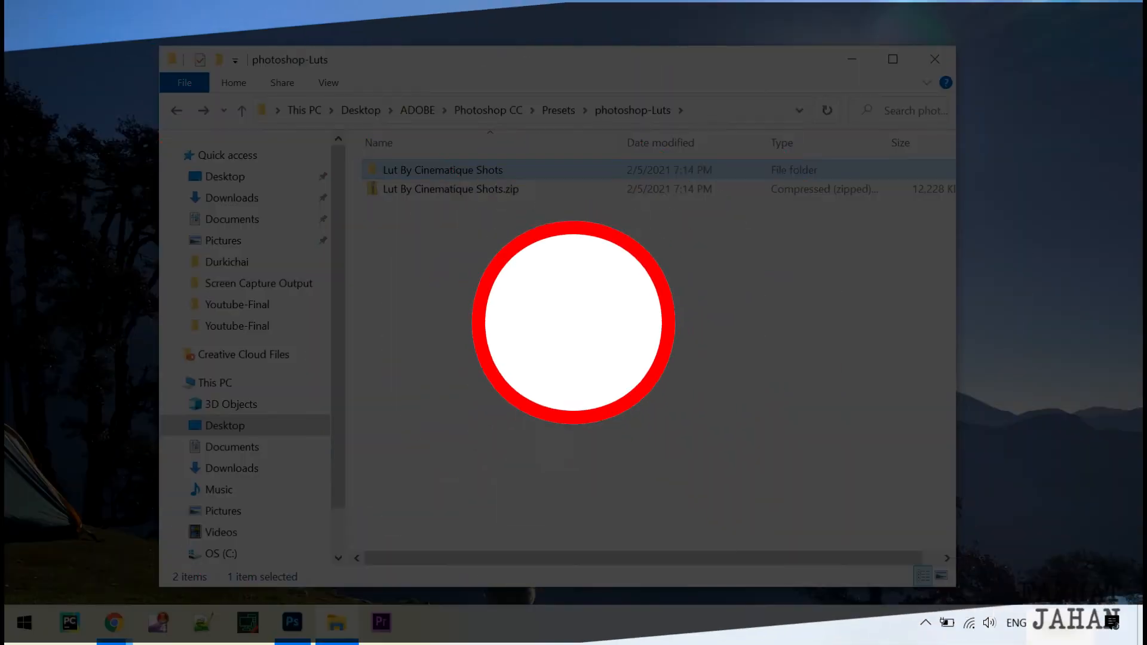
pyautogui.doubleClick(442, 169)
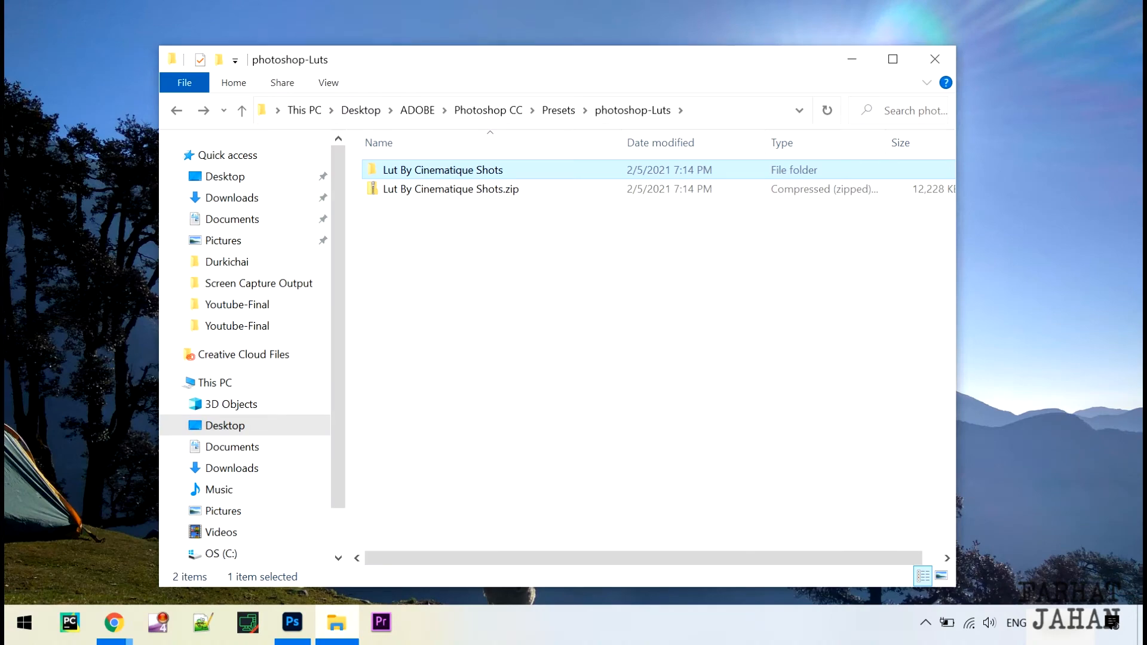
pyautogui.click(292, 622)
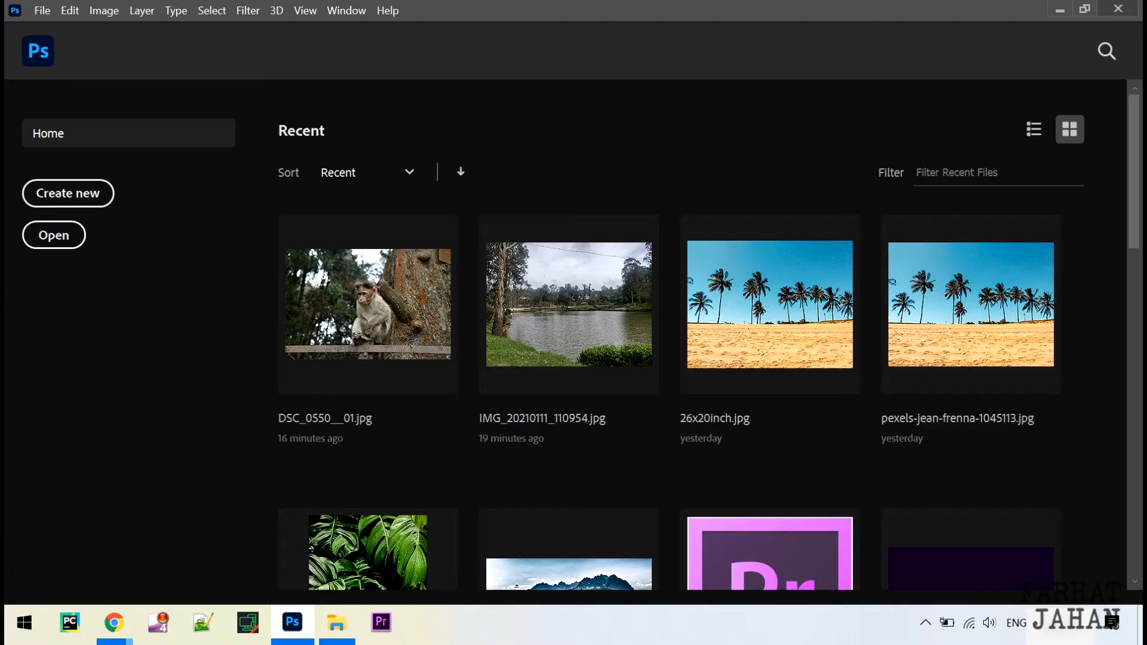
# - Leave Photoshop's home screen for File Explorer at the OS (C:) drive root
pyautogui.click(336, 622)
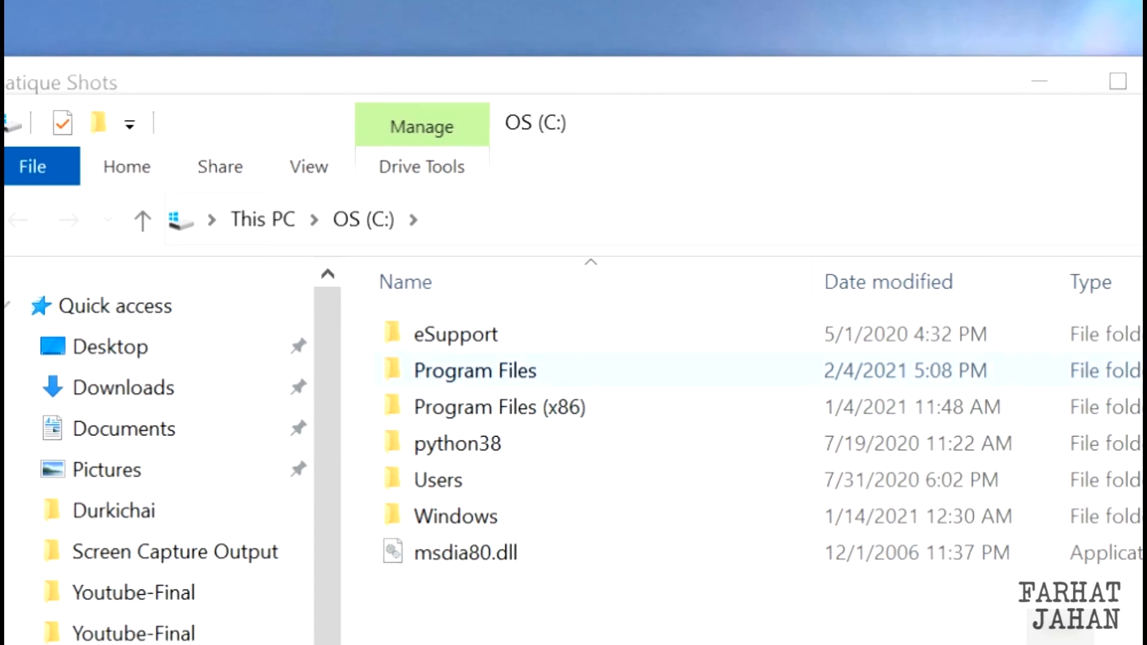
# - Browse Program Files > Adobe > Adobe Photoshop 2020 > Presets > 3DLUTs
pyautogui.doubleClick(473, 371)
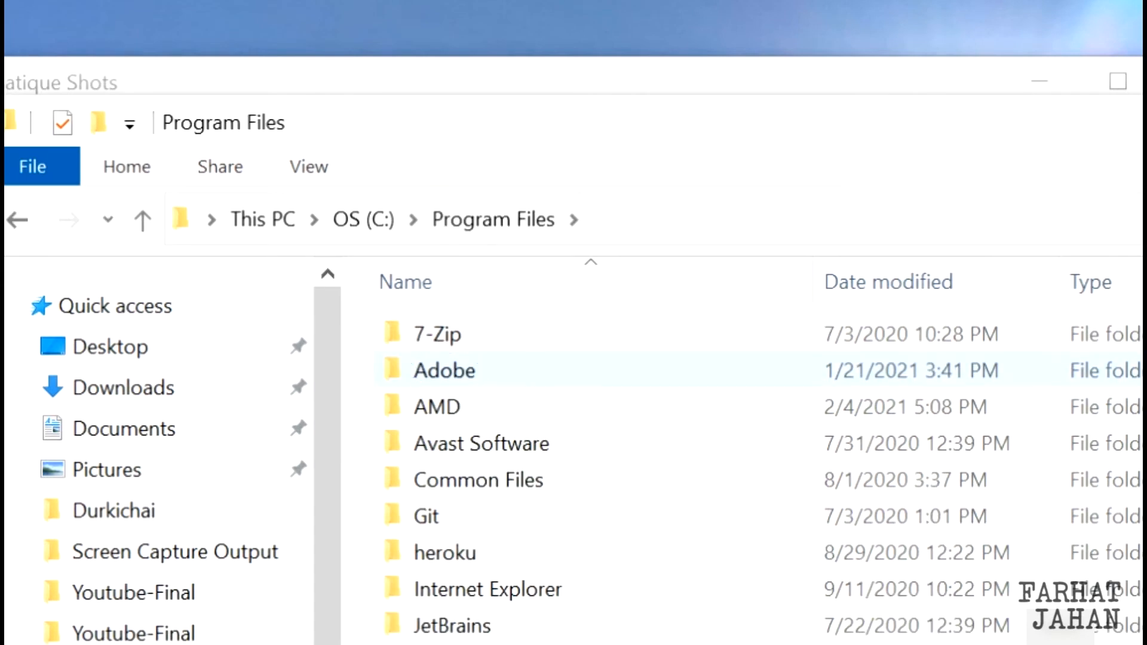
pyautogui.doubleClick(444, 371)
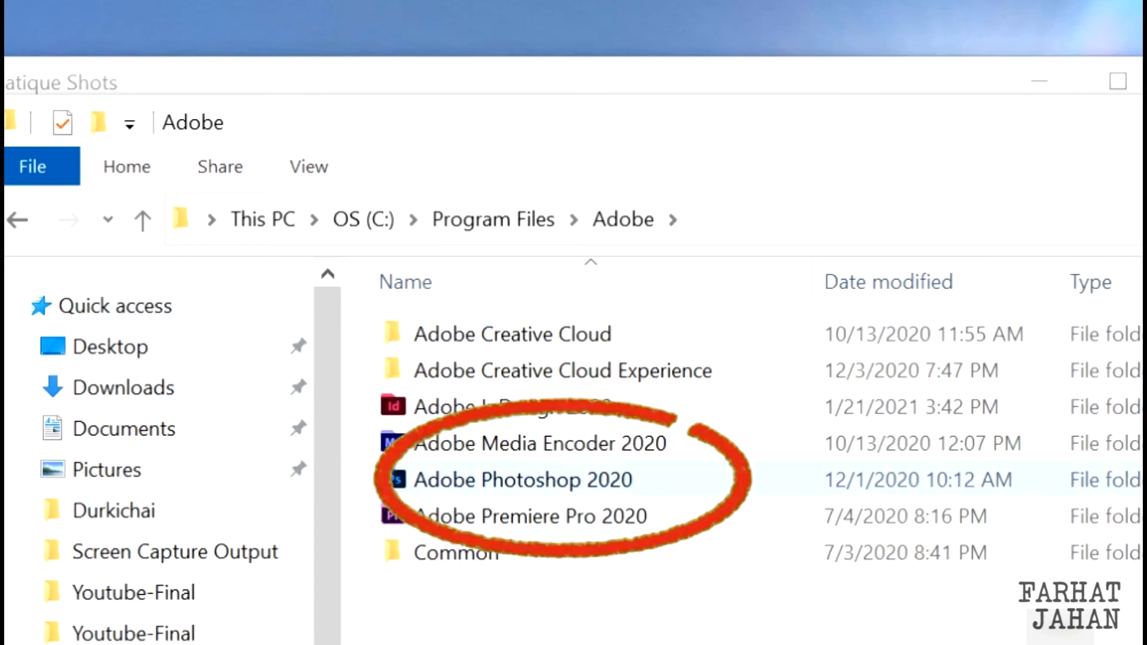
pyautogui.doubleClick(521, 480)
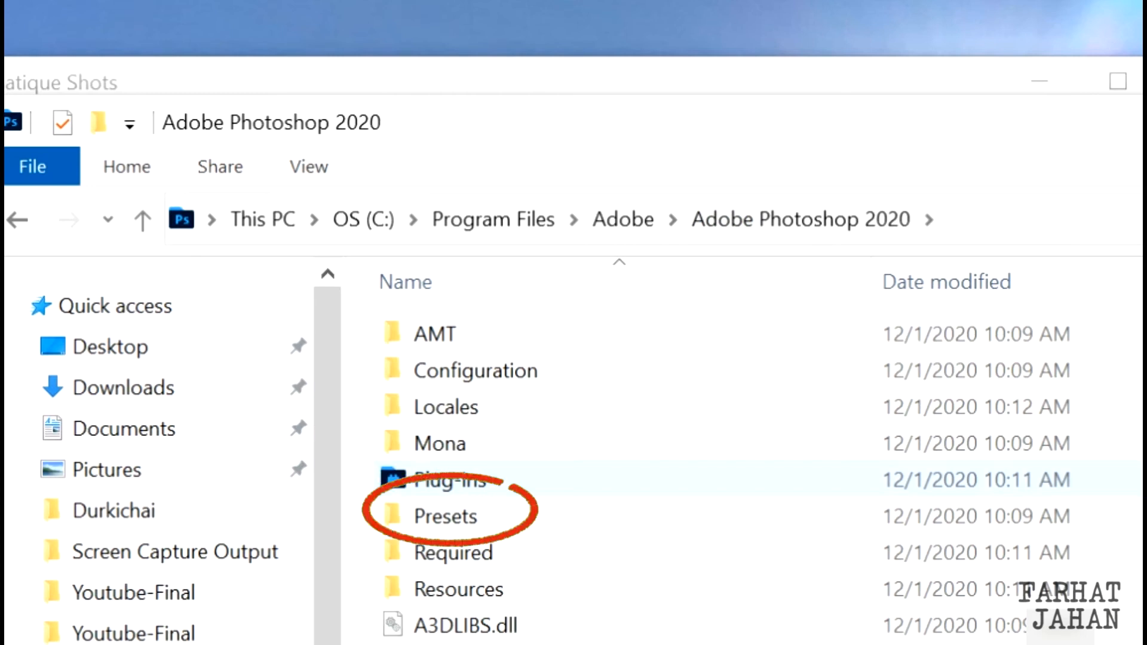
pyautogui.click(444, 515)
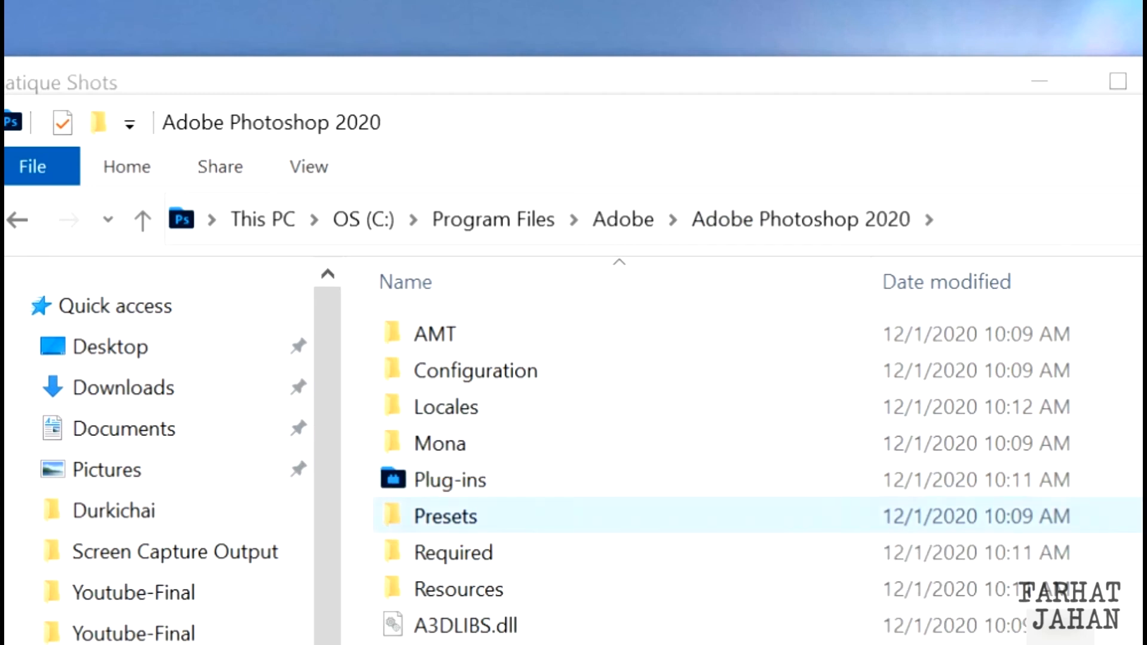
pyautogui.doubleClick(444, 515)
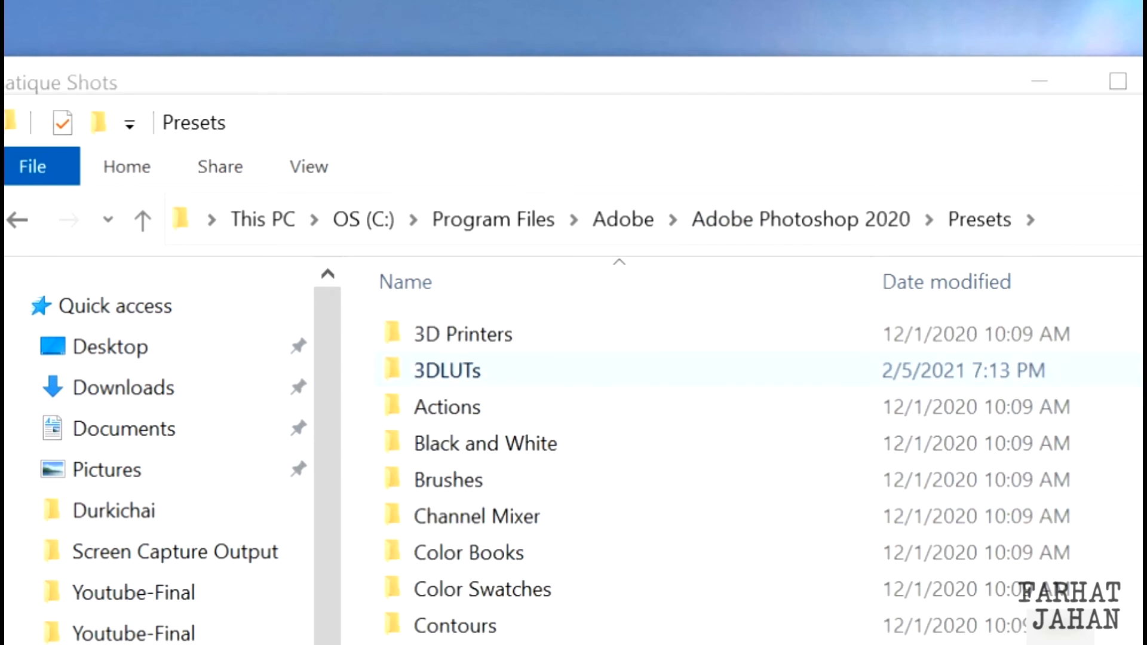
pyautogui.doubleClick(446, 370)
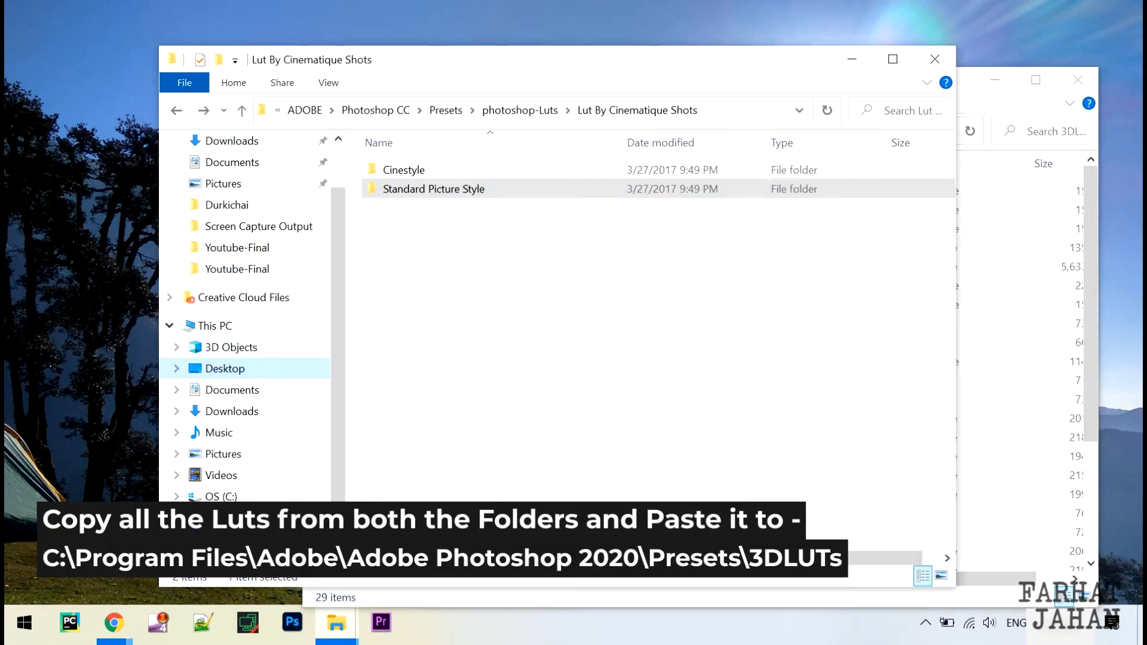
# - Copy the Cinestyle and Standard Picture Style LUTs into 3DLUTs, approving the admin prompt
pyautogui.doubleClick(403, 169)
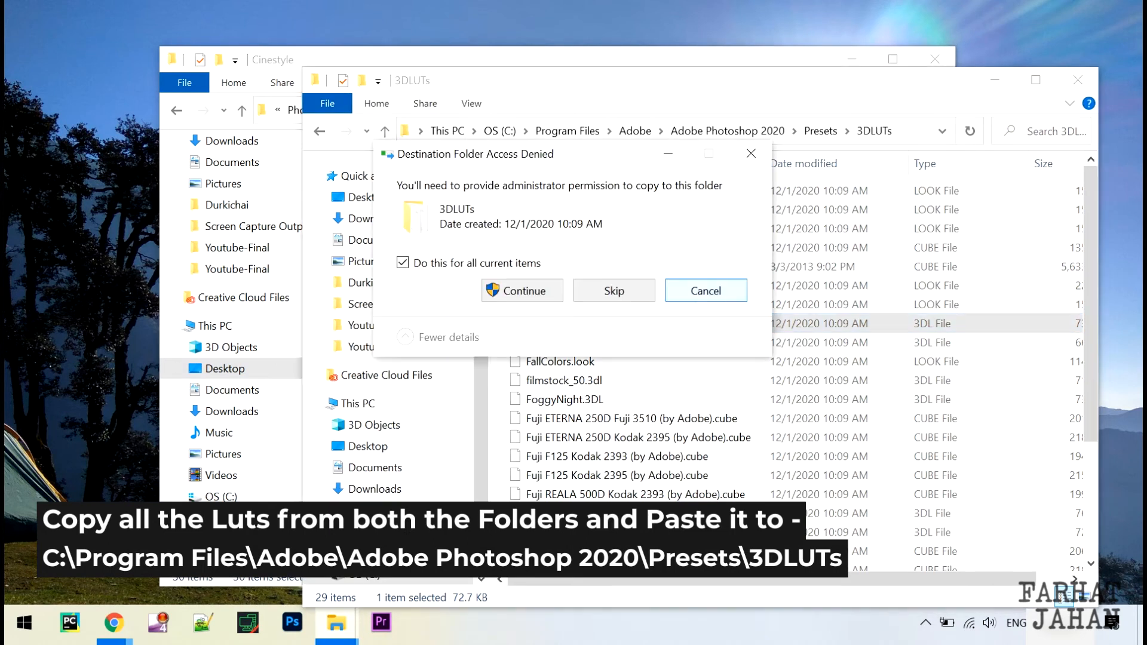
pyautogui.click(520, 289)
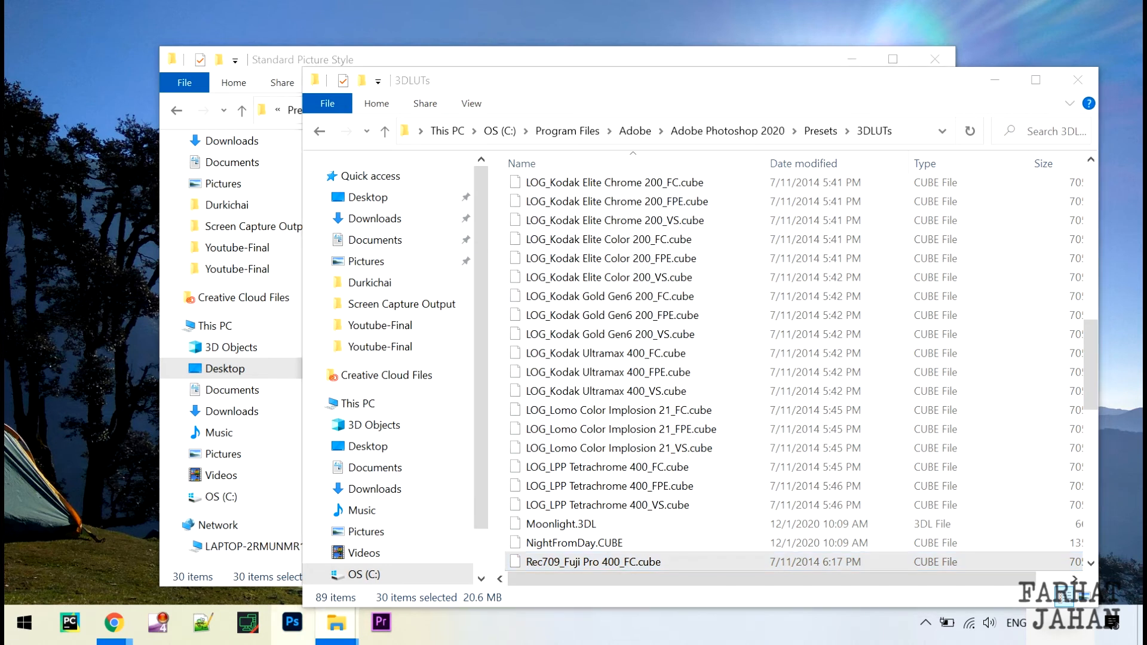
pyautogui.click(290, 623)
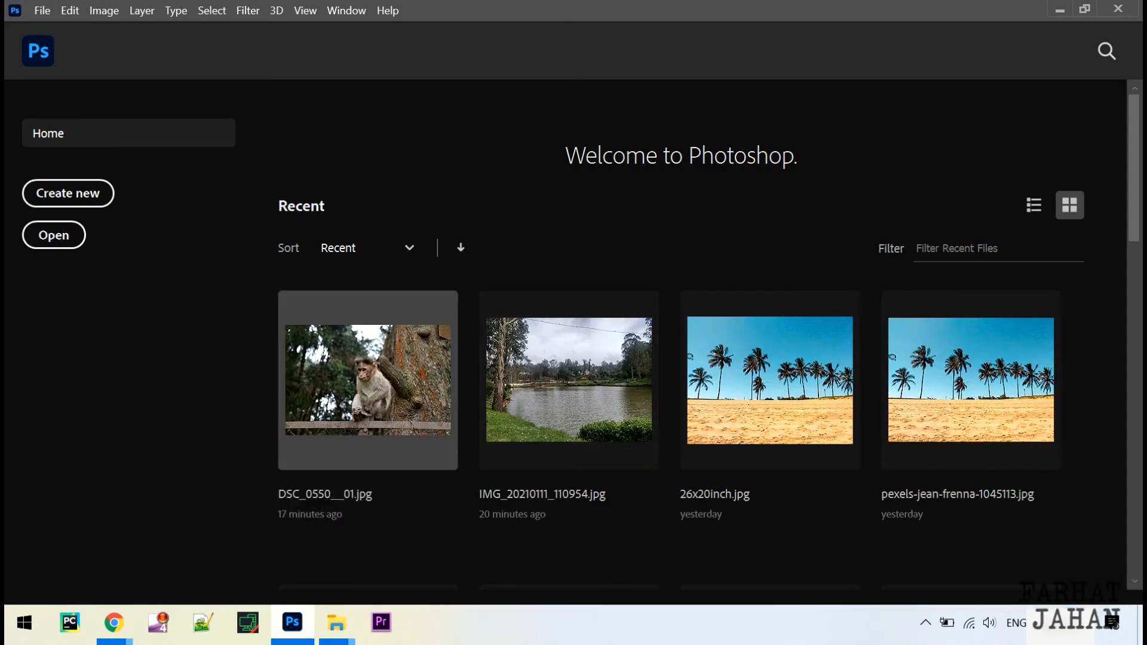
# - Open DSC_0550__01.jpg from the Recent files on the Photoshop home screen
pyautogui.doubleClick(367, 380)
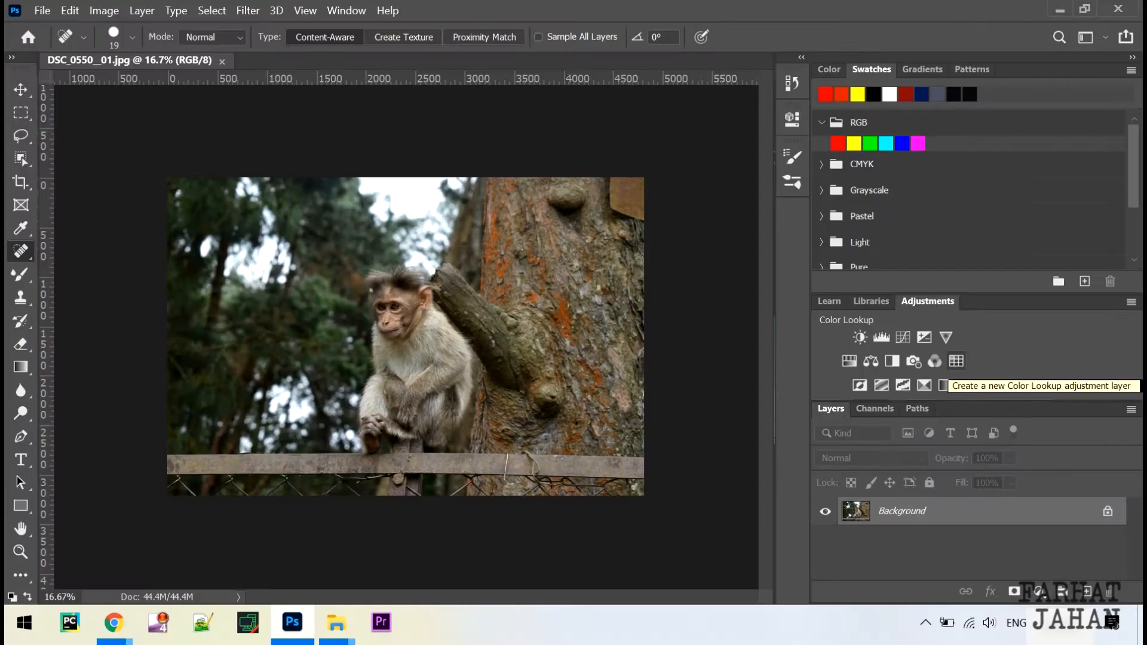
# - Add a Color Lookup layer to the monkey photo and try Fuji Pro 400 and another LUT
pyautogui.click(956, 361)
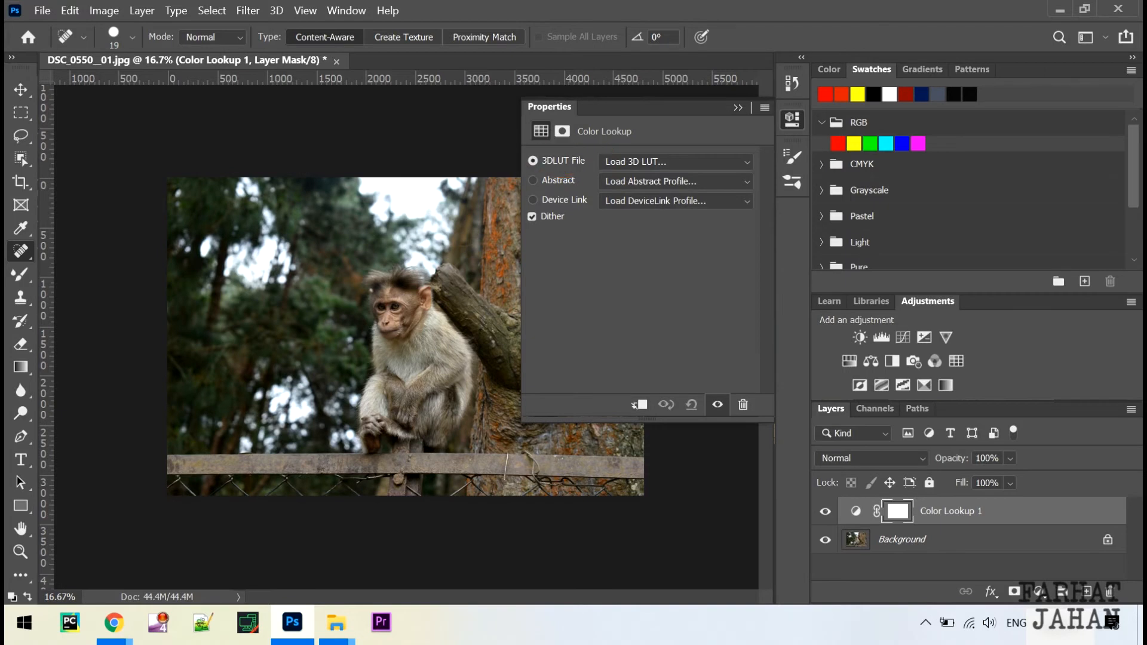
pyautogui.click(672, 162)
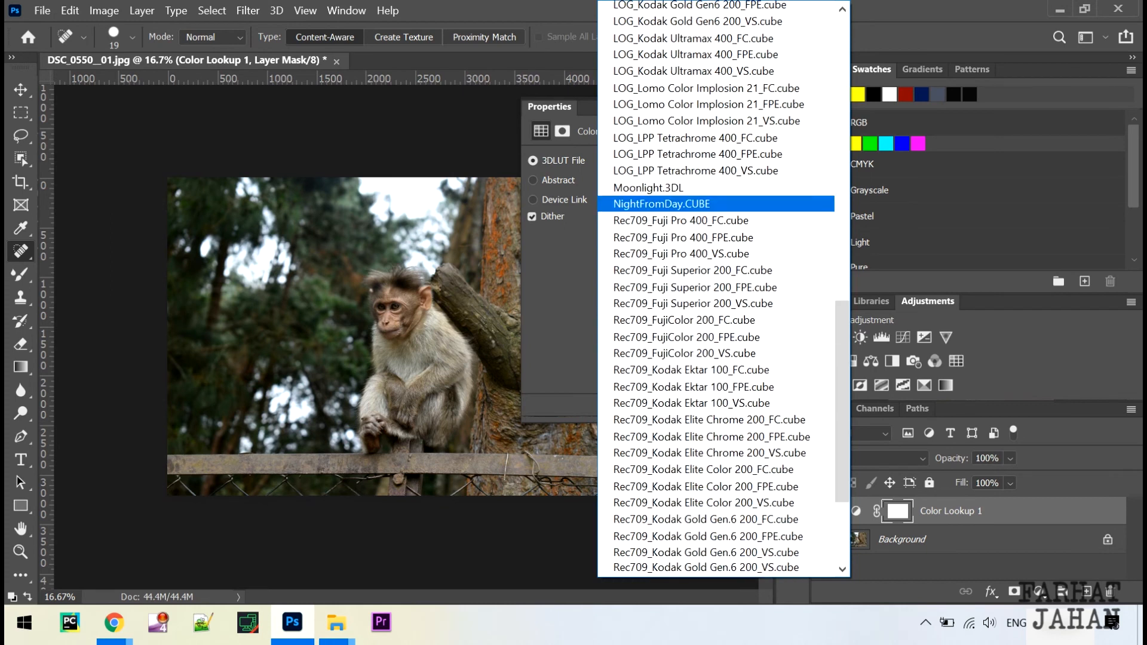
pyautogui.scroll(3)
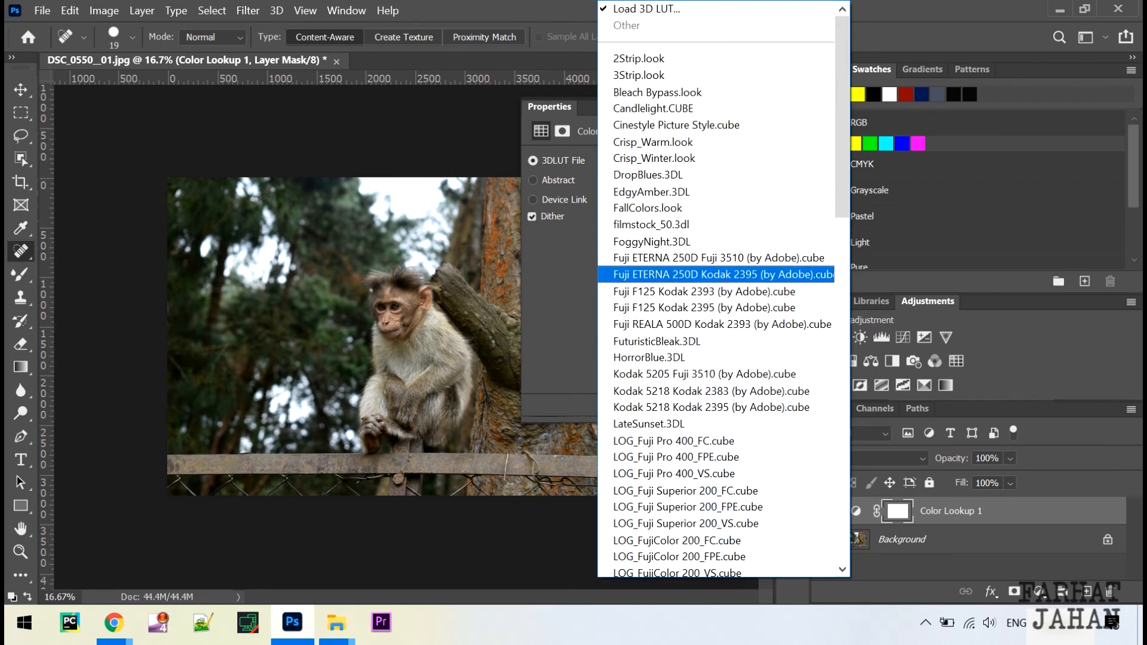
pyautogui.click(672, 440)
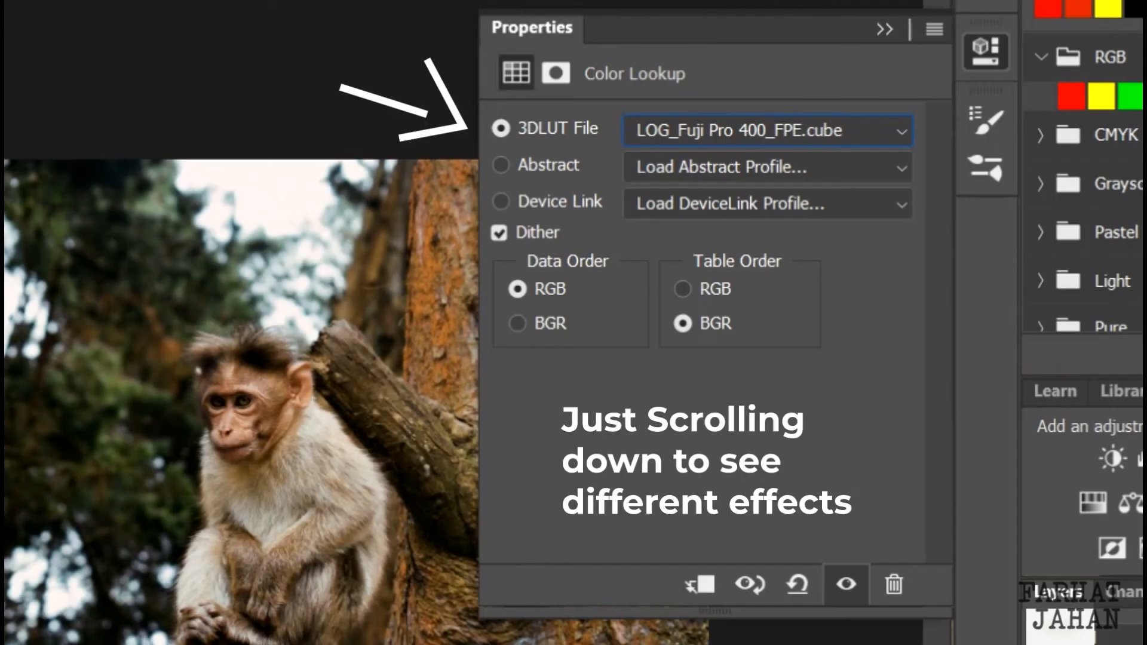
pyautogui.click(764, 131)
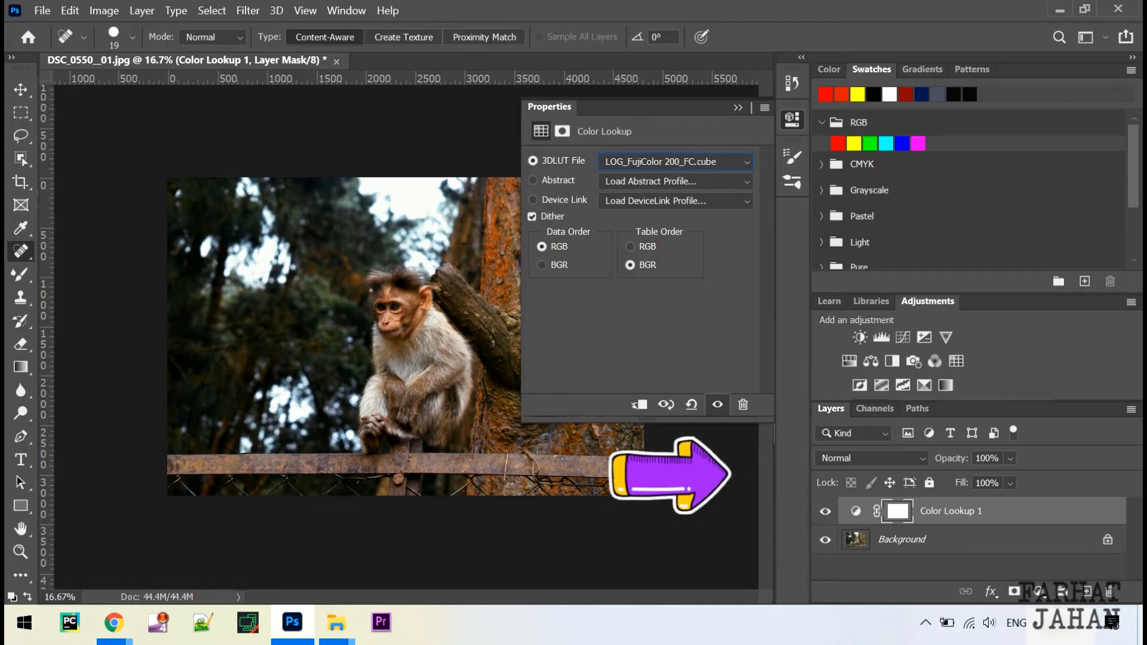
pyautogui.click(1010, 483)
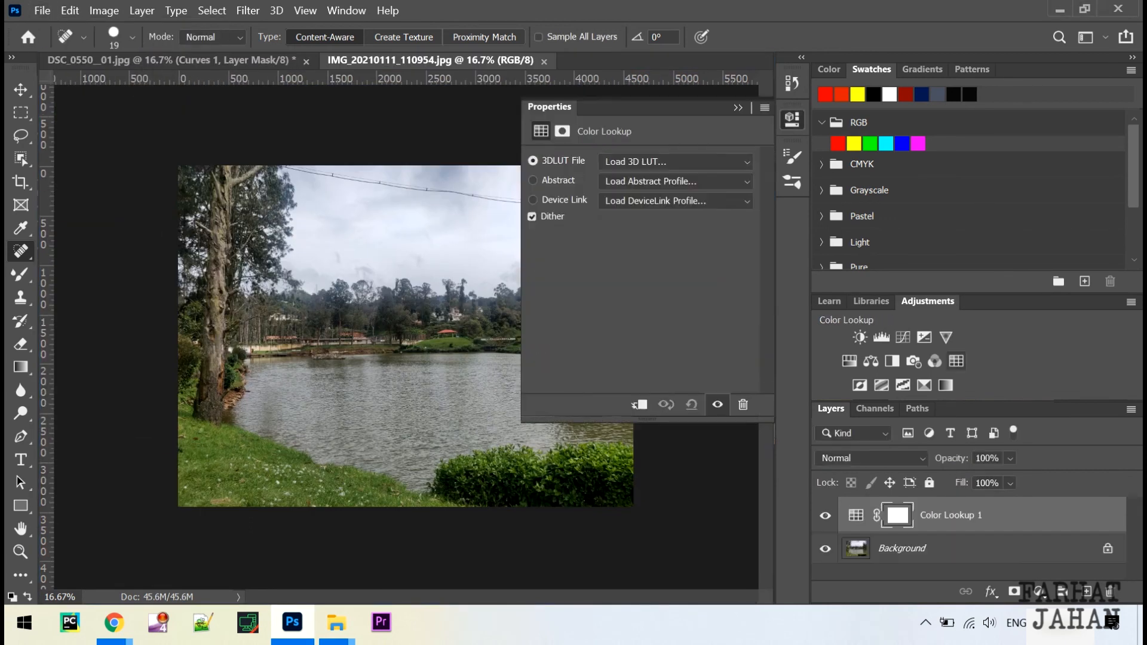
# - Apply a Rec709 Tetrachrome LUT to the lake photo and steepen a Curves layer for contrast
pyautogui.click(671, 162)
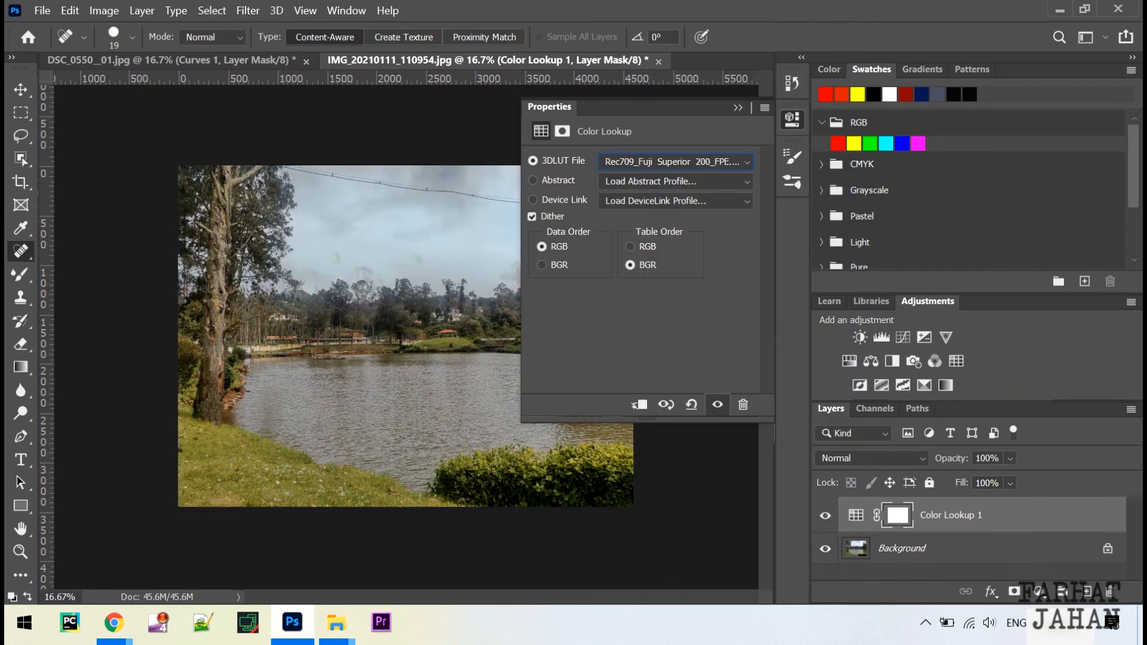
pyautogui.click(671, 162)
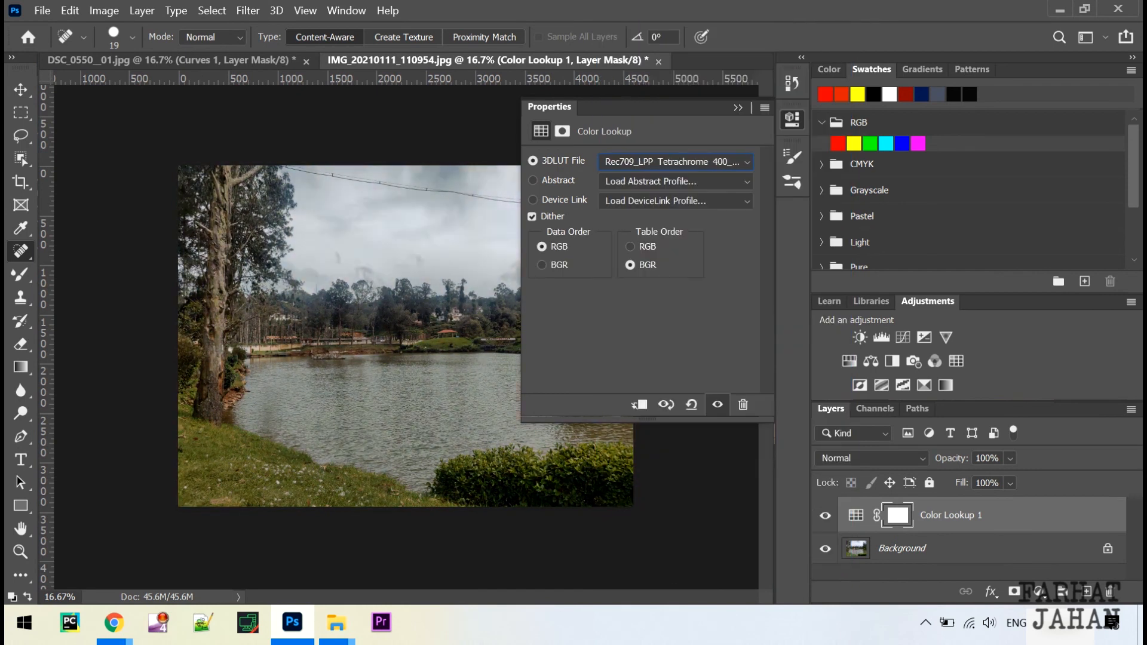
pyautogui.click(673, 161)
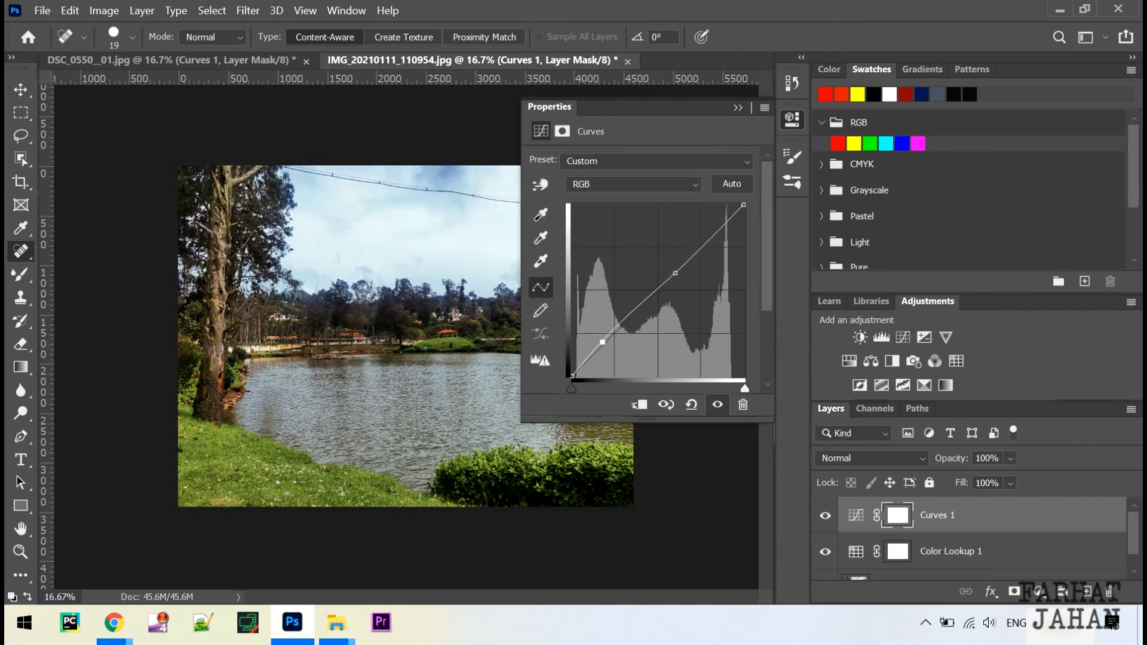
pyautogui.moveTo(602, 341); pyautogui.dragTo(618, 345)
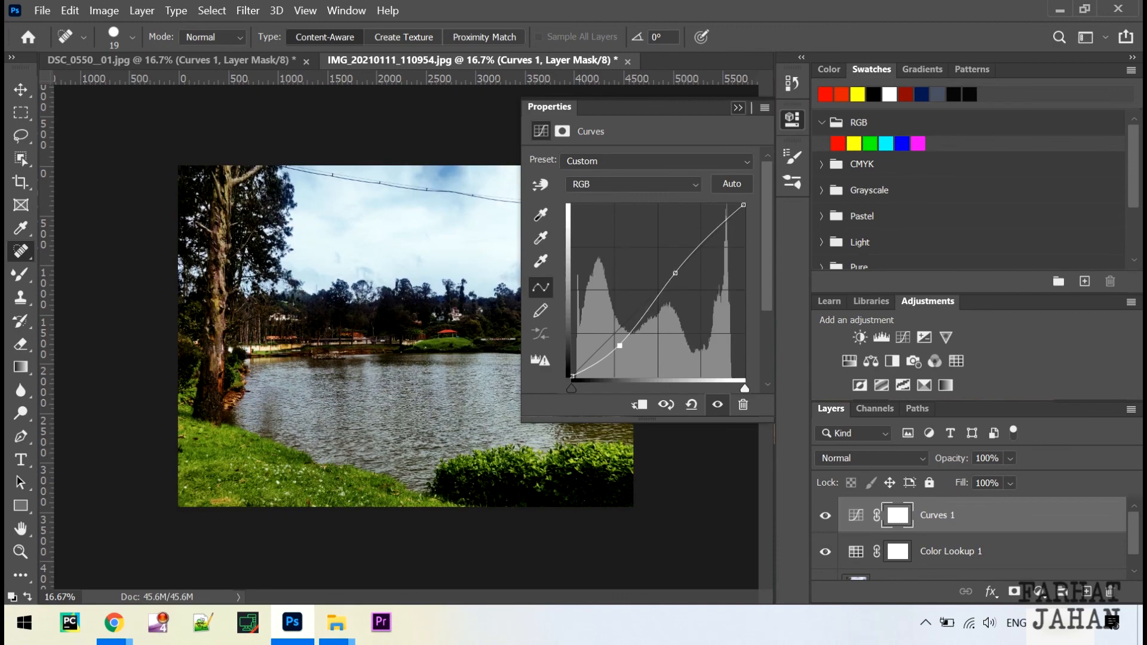